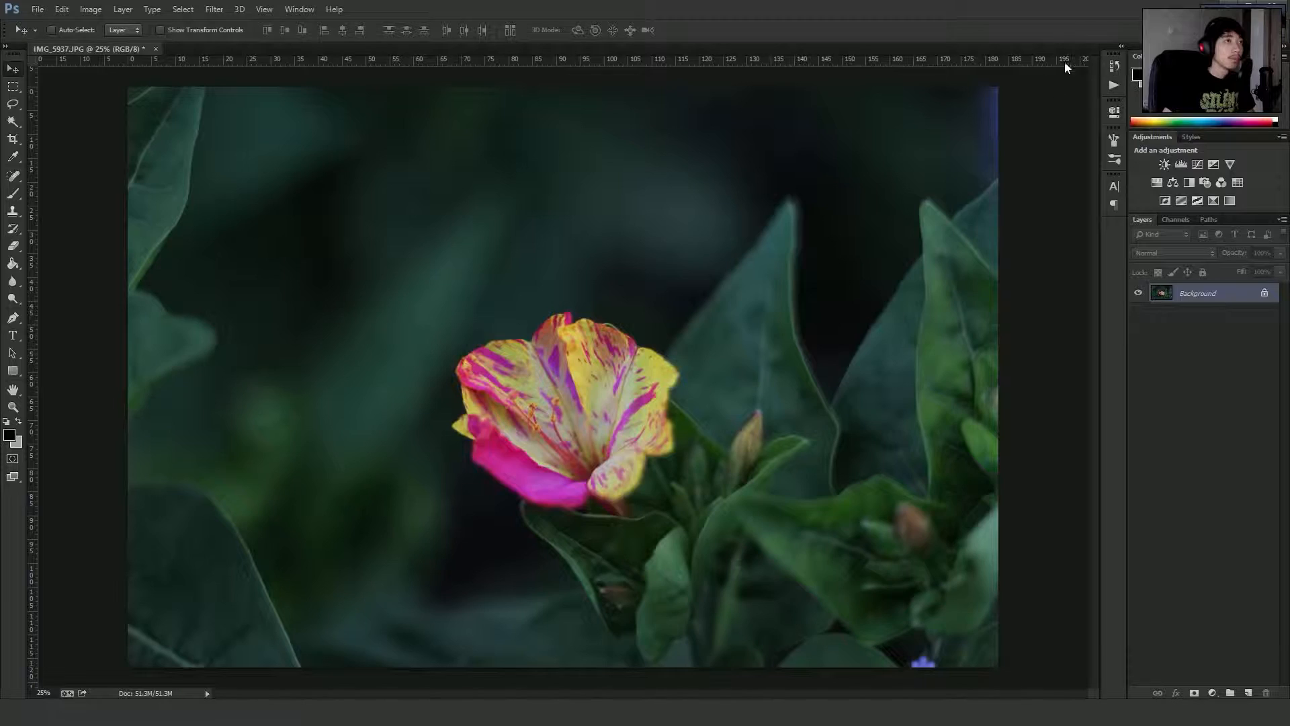
{"action": "mouse_move", "coordinate": [719, 240]}
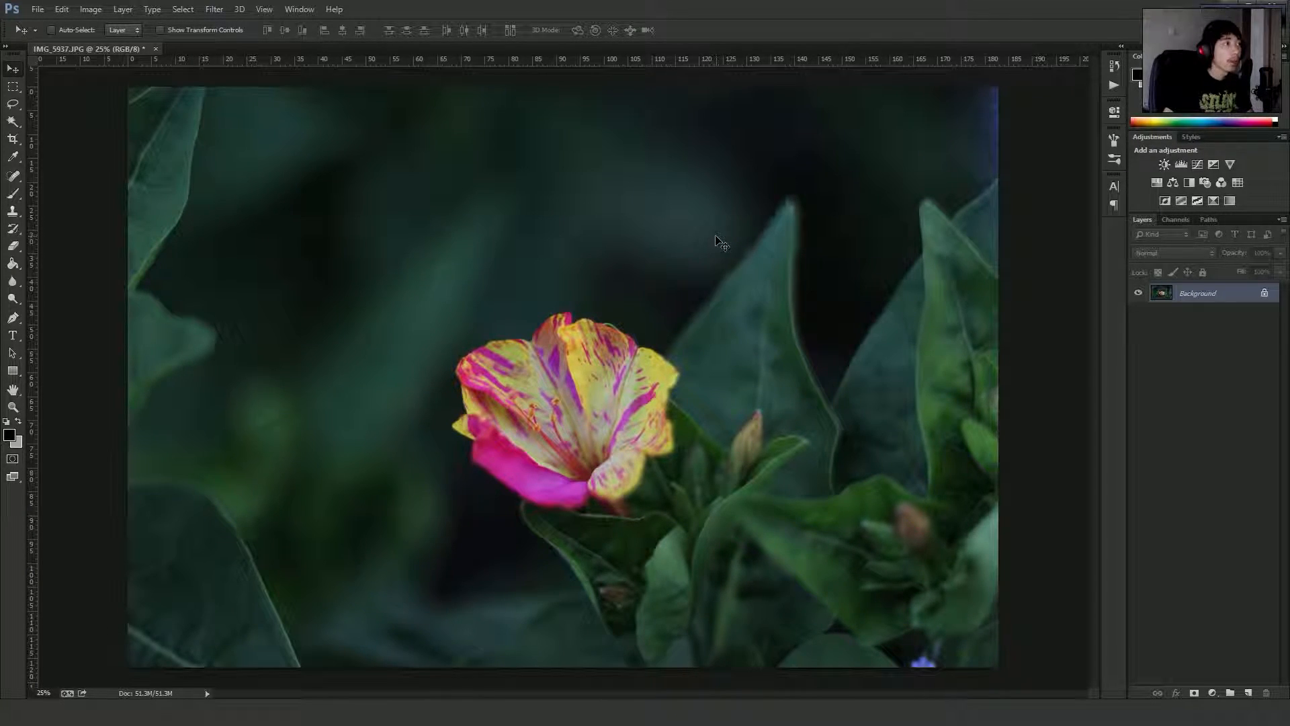
{"action": "mouse_move", "coordinate": [648, 222]}
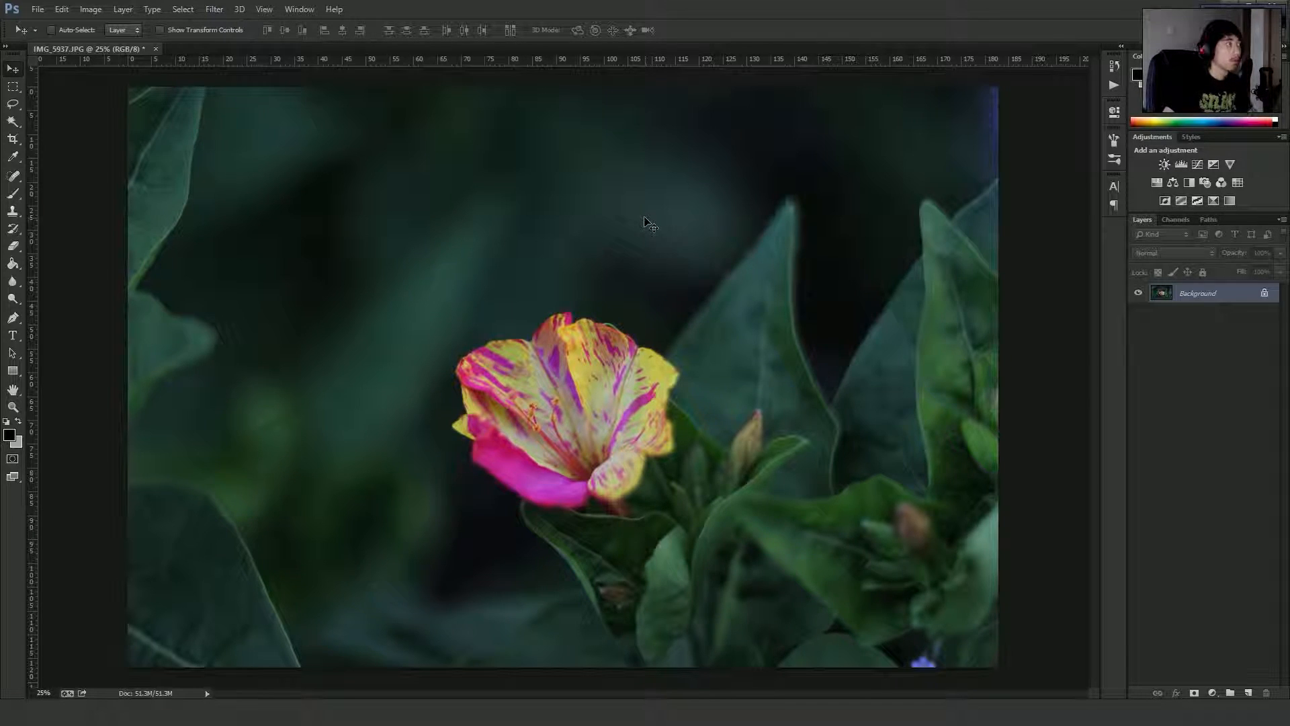
{"action": "mouse_move", "coordinate": [642, 212]}
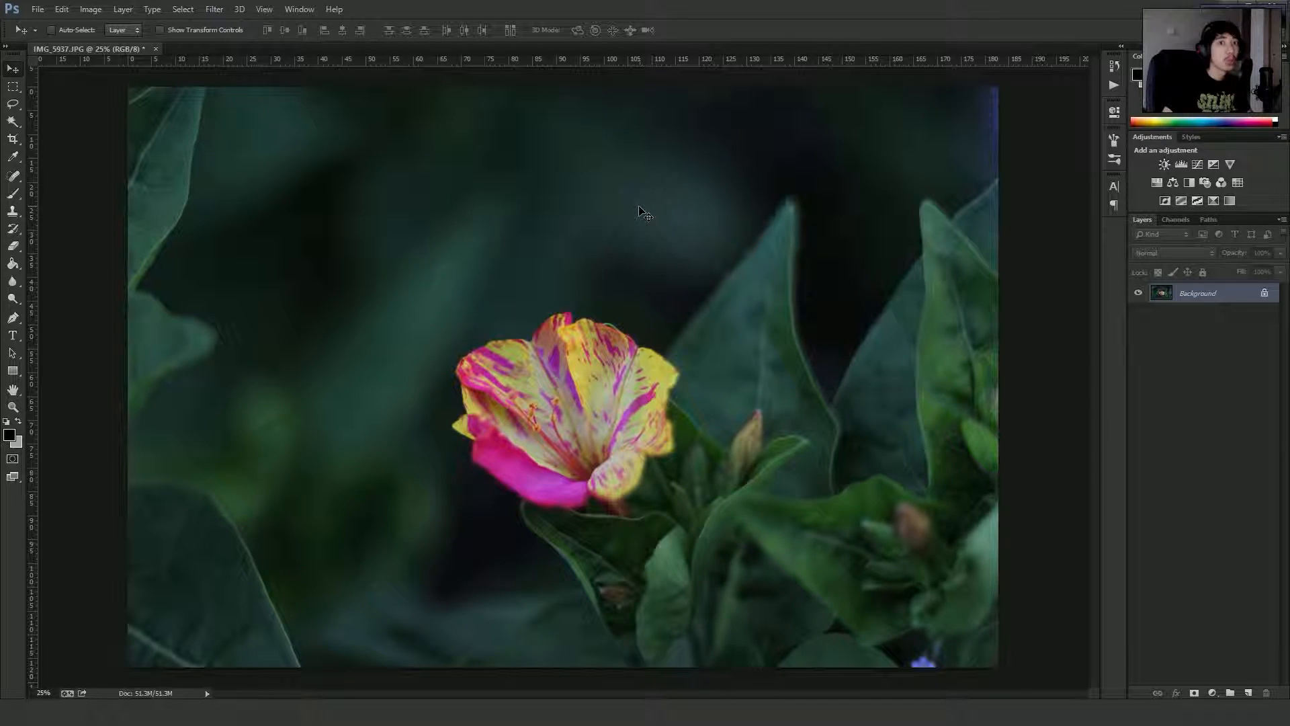
{"action": "mouse_move", "coordinate": [250, 112]}
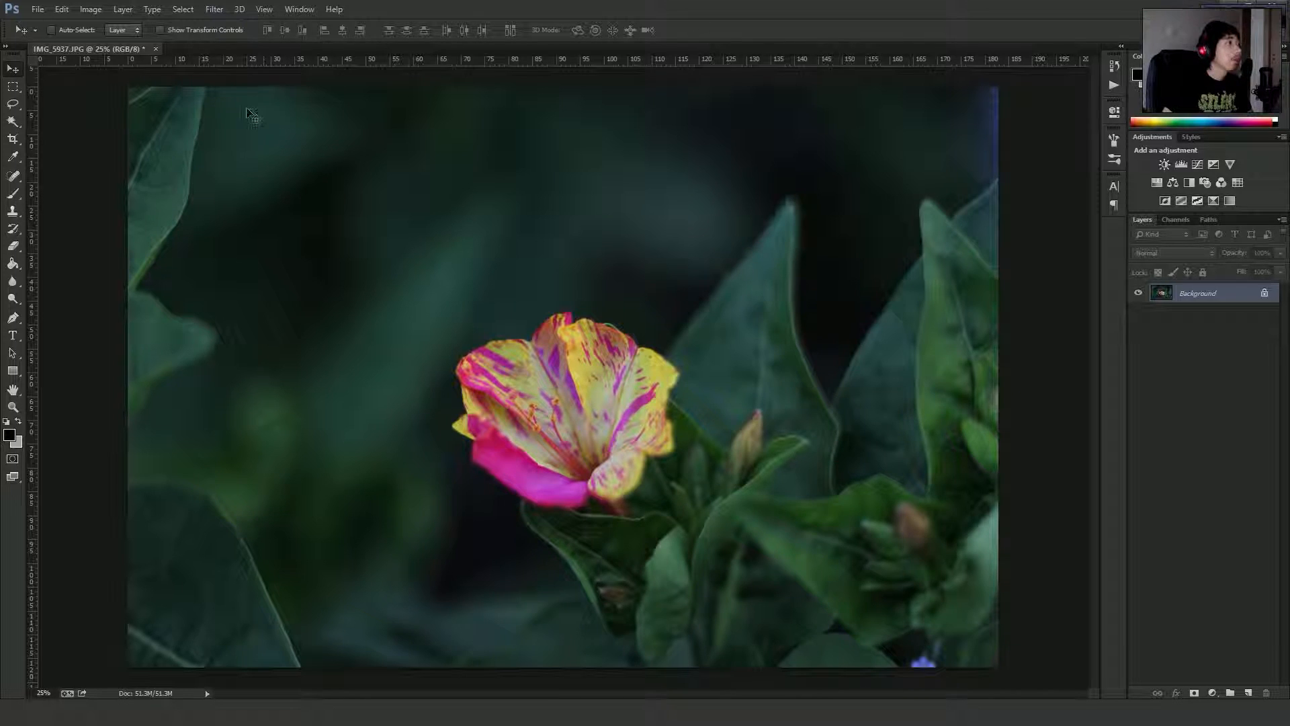
Start an Iris Blur from the Filter menu, placing a focus ellipse over the bloom.
{"action": "left_click", "coordinate": [213, 9]}
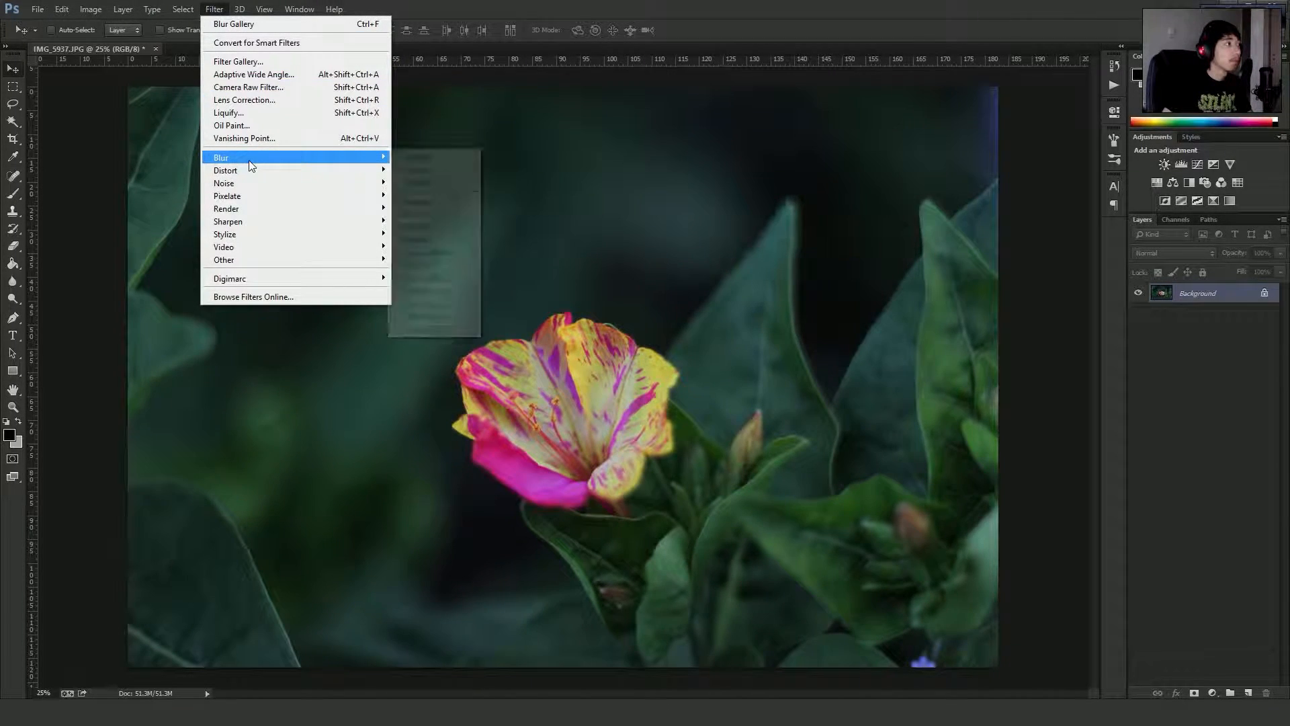
{"action": "mouse_move", "coordinate": [247, 160]}
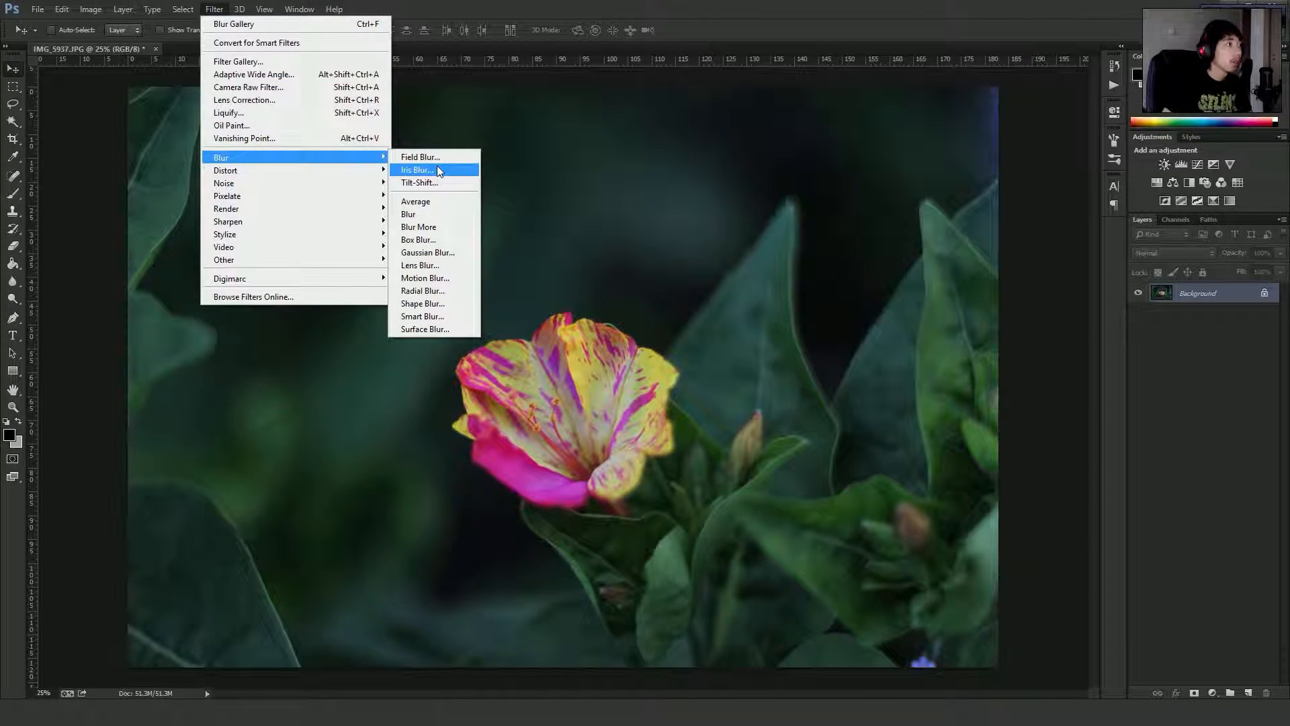
{"action": "left_click", "coordinate": [416, 170]}
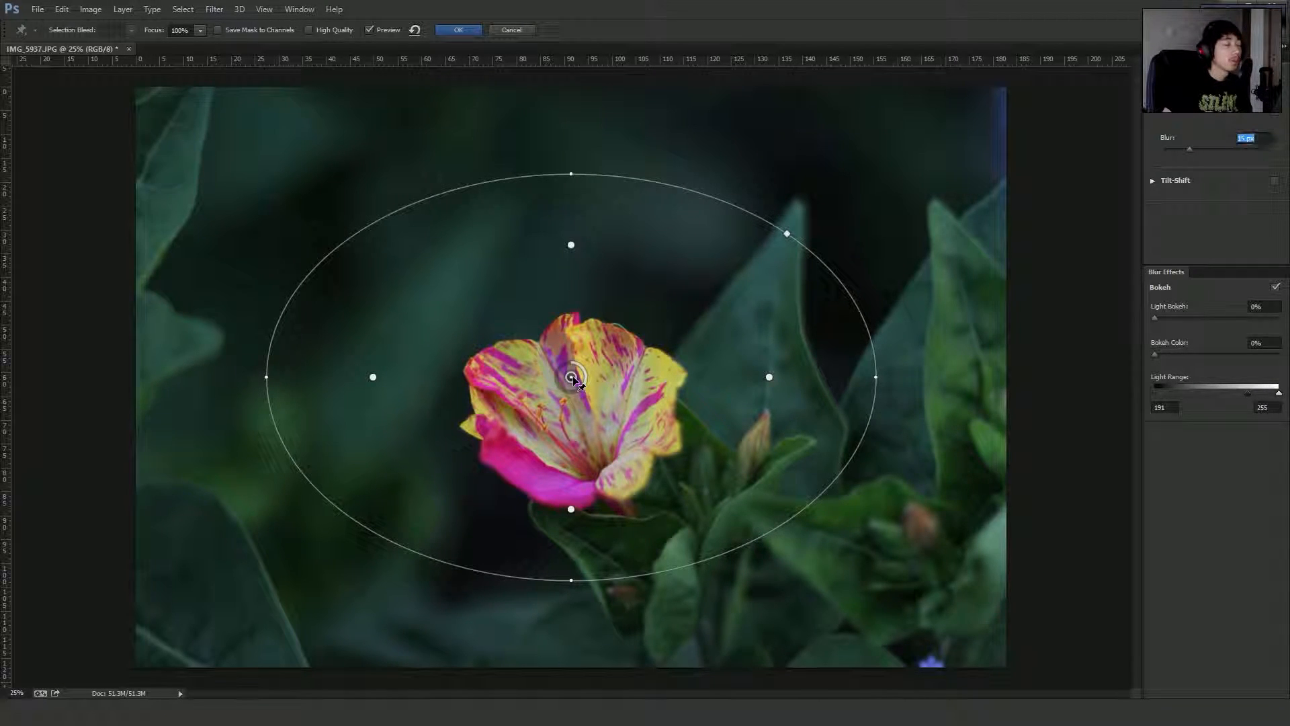
Centre the iris pin on the bloom and reshape the wide ellipse into a near-circle around it.
{"action": "left_click_drag", "start_coordinate": [572, 379], "coordinate": [595, 411]}
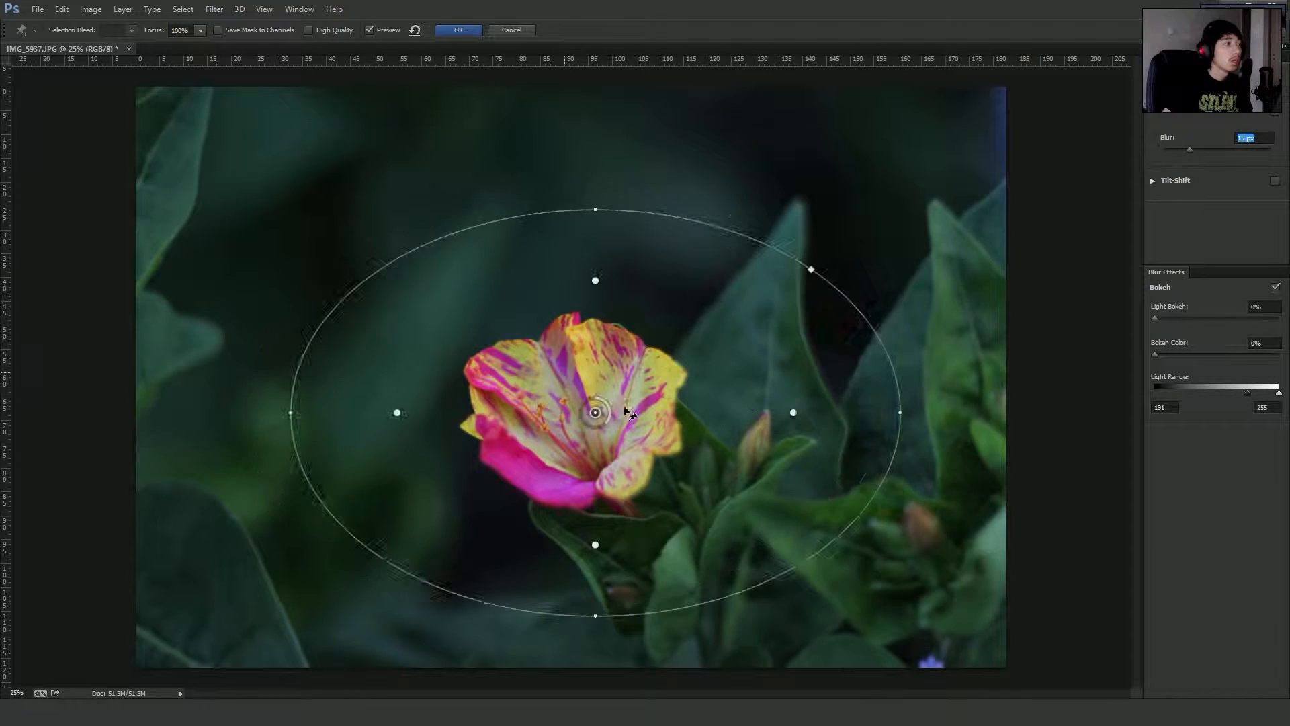
{"action": "left_click_drag", "start_coordinate": [595, 411], "coordinate": [585, 403]}
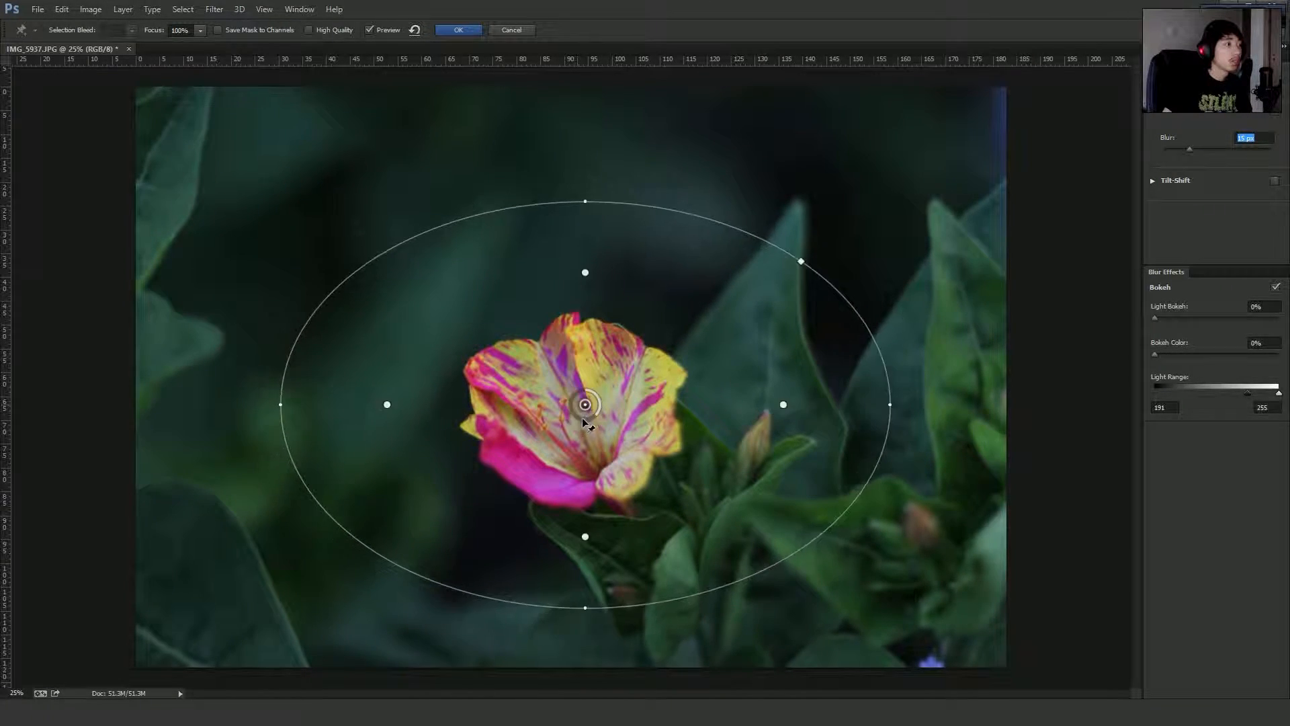
{"action": "left_click_drag", "start_coordinate": [584, 404], "coordinate": [588, 430]}
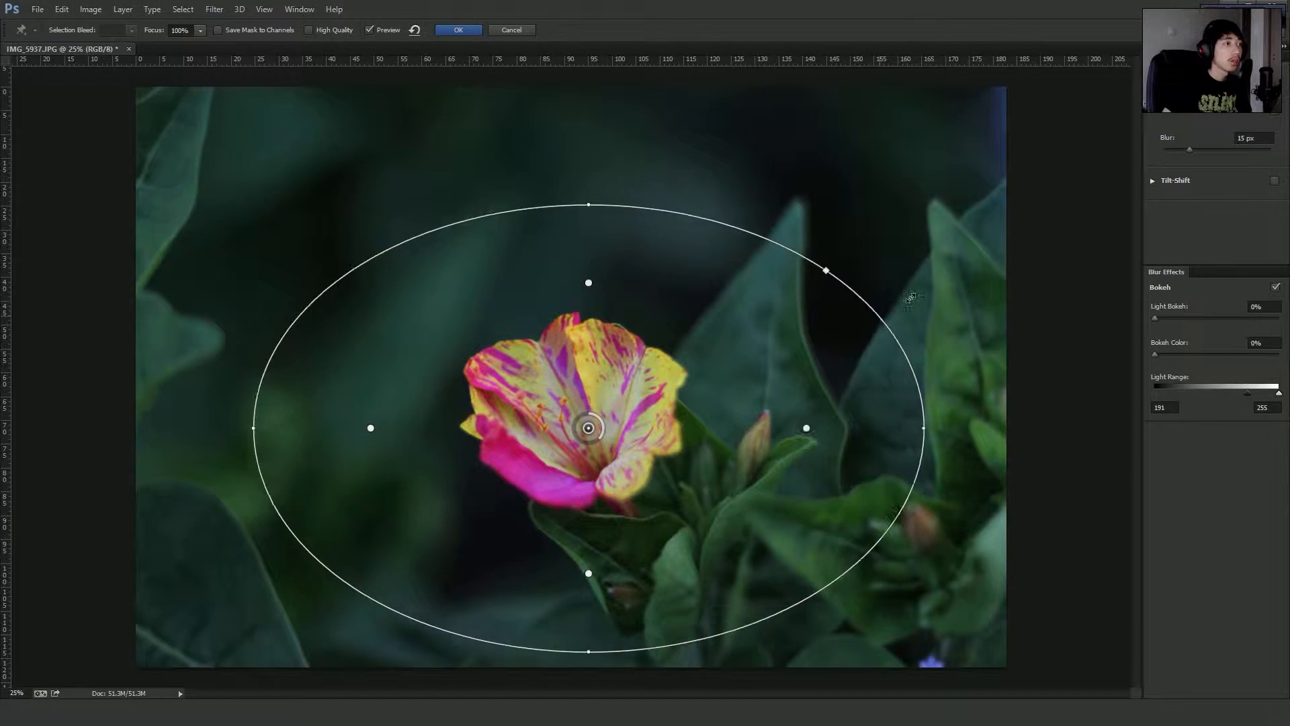
{"action": "left_click_drag", "start_coordinate": [825, 270], "coordinate": [788, 295]}
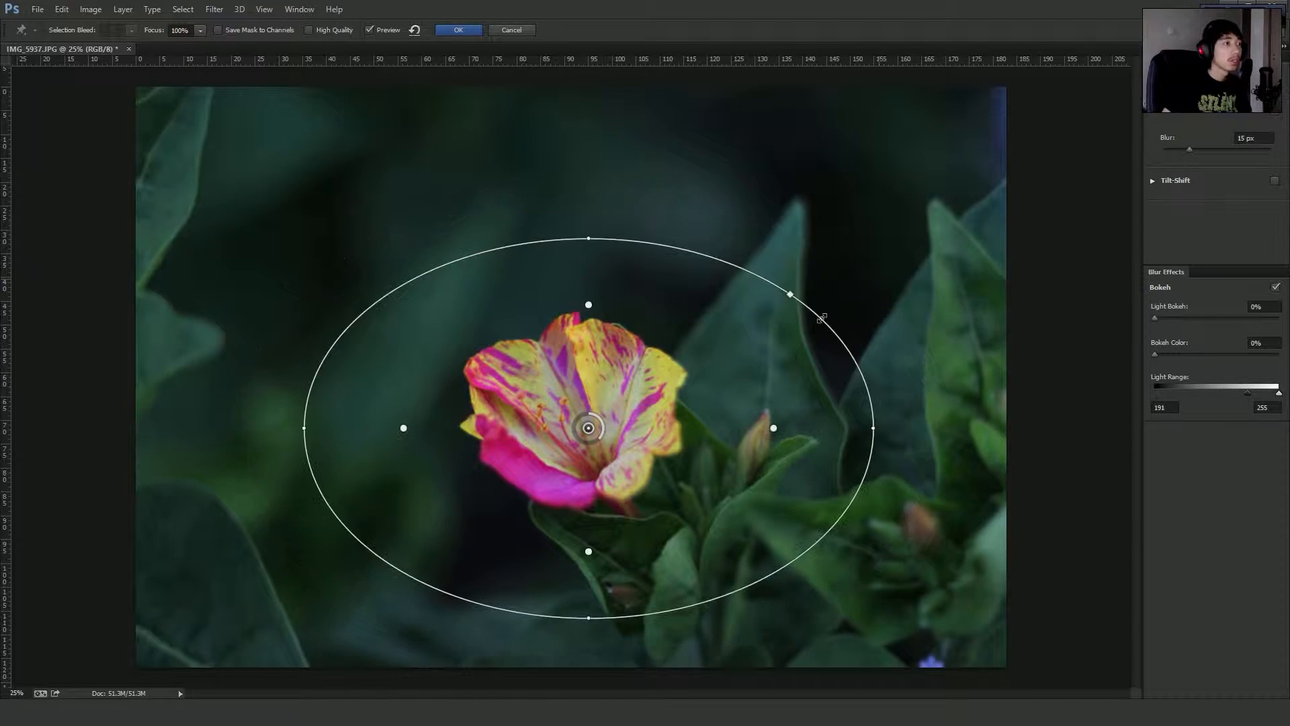
{"action": "left_click_drag", "start_coordinate": [790, 294], "coordinate": [810, 278]}
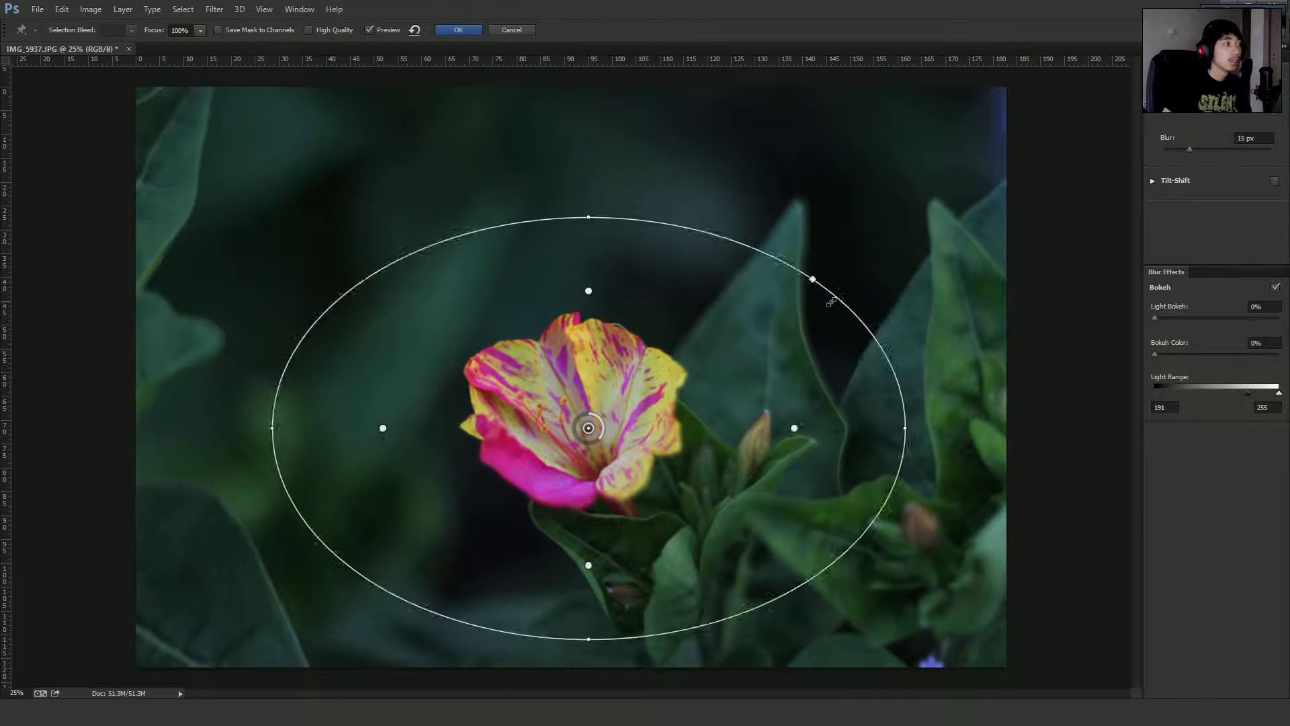
{"action": "left_click_drag", "start_coordinate": [812, 278], "coordinate": [823, 271]}
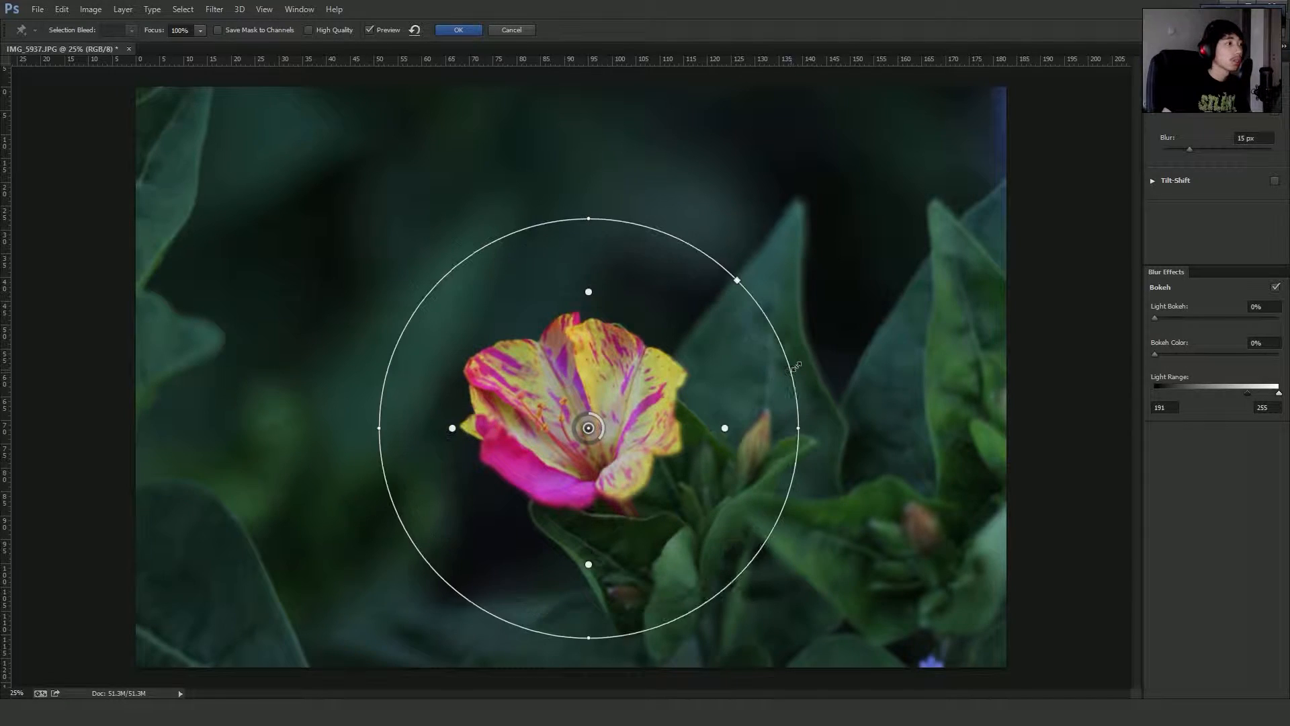
Shrink the focus circle and pull the inner sharp-zone points in to hug the bloom's edges.
{"action": "left_click_drag", "start_coordinate": [736, 281], "coordinate": [798, 287]}
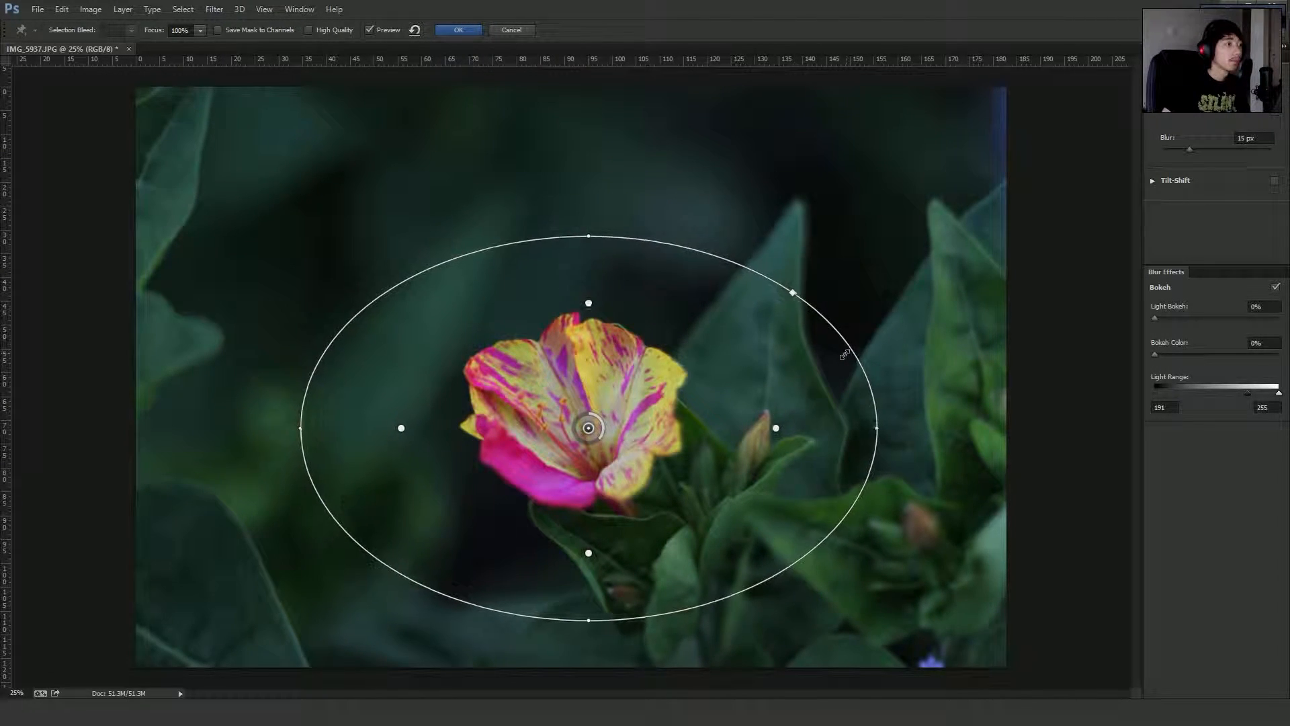
{"action": "left_click_drag", "start_coordinate": [793, 293], "coordinate": [754, 262]}
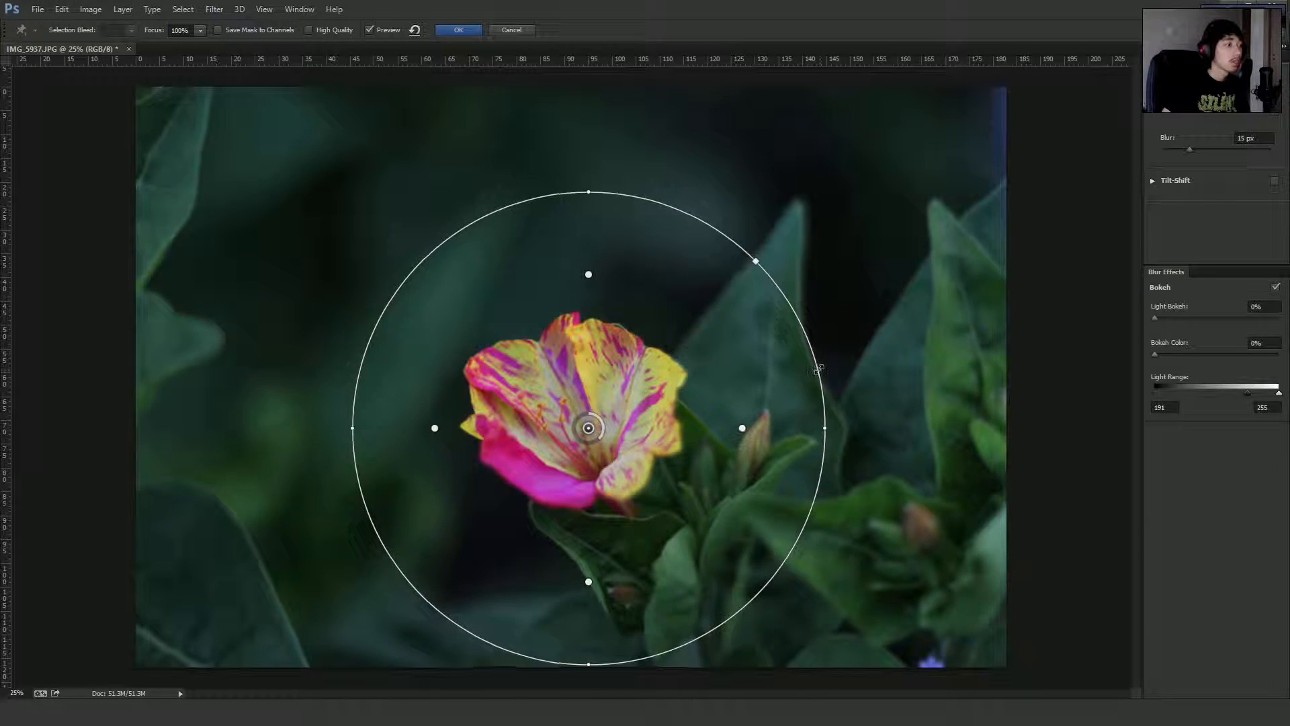
{"action": "left_click_drag", "start_coordinate": [754, 262], "coordinate": [737, 278]}
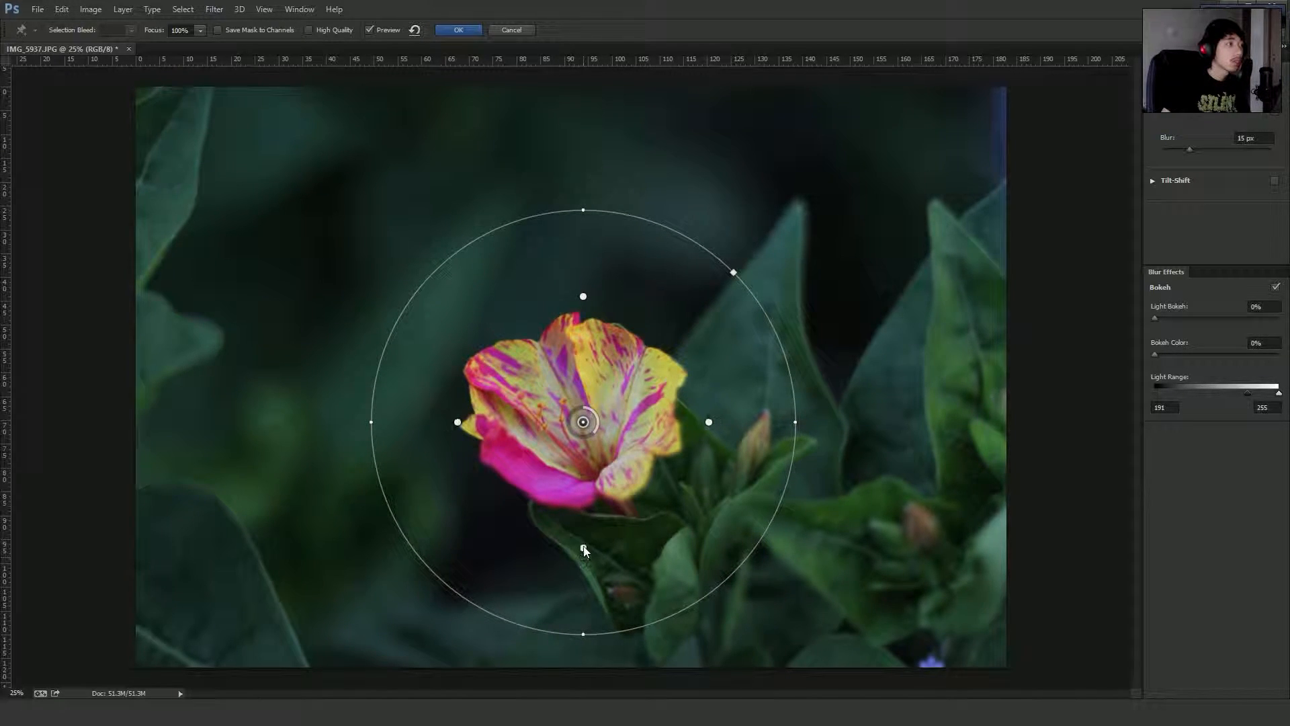
{"action": "left_click_drag", "start_coordinate": [582, 551], "coordinate": [581, 522]}
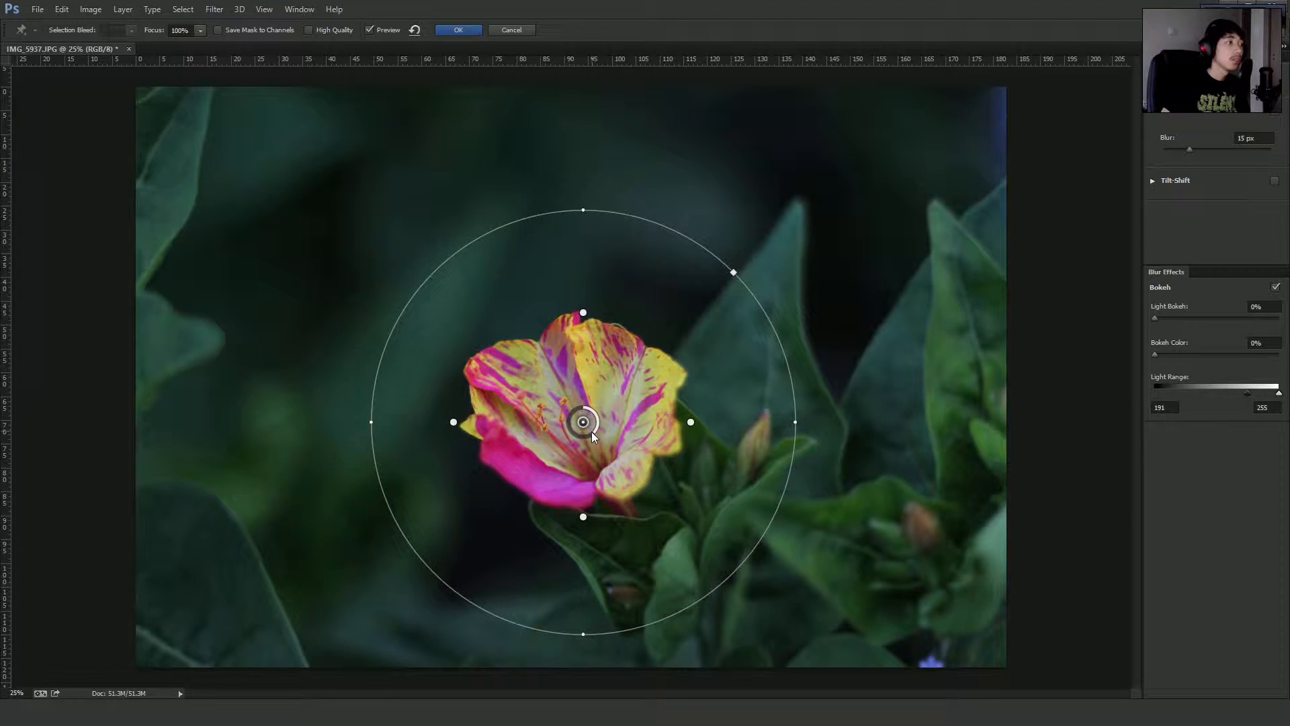
Raise the blur amount well above 100 px so the surrounding foliage softens heavily.
{"action": "left_click_drag", "start_coordinate": [582, 422], "coordinate": [581, 422]}
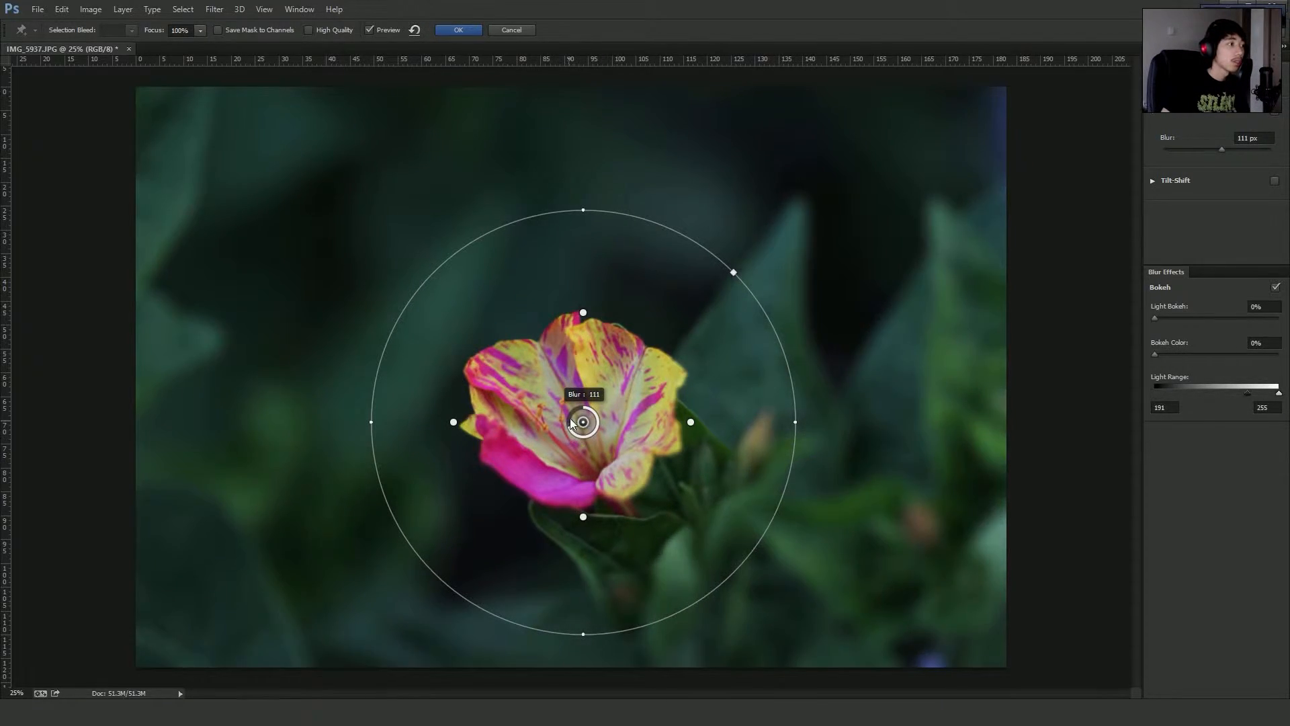
{"action": "left_click_drag", "start_coordinate": [582, 420], "coordinate": [585, 407]}
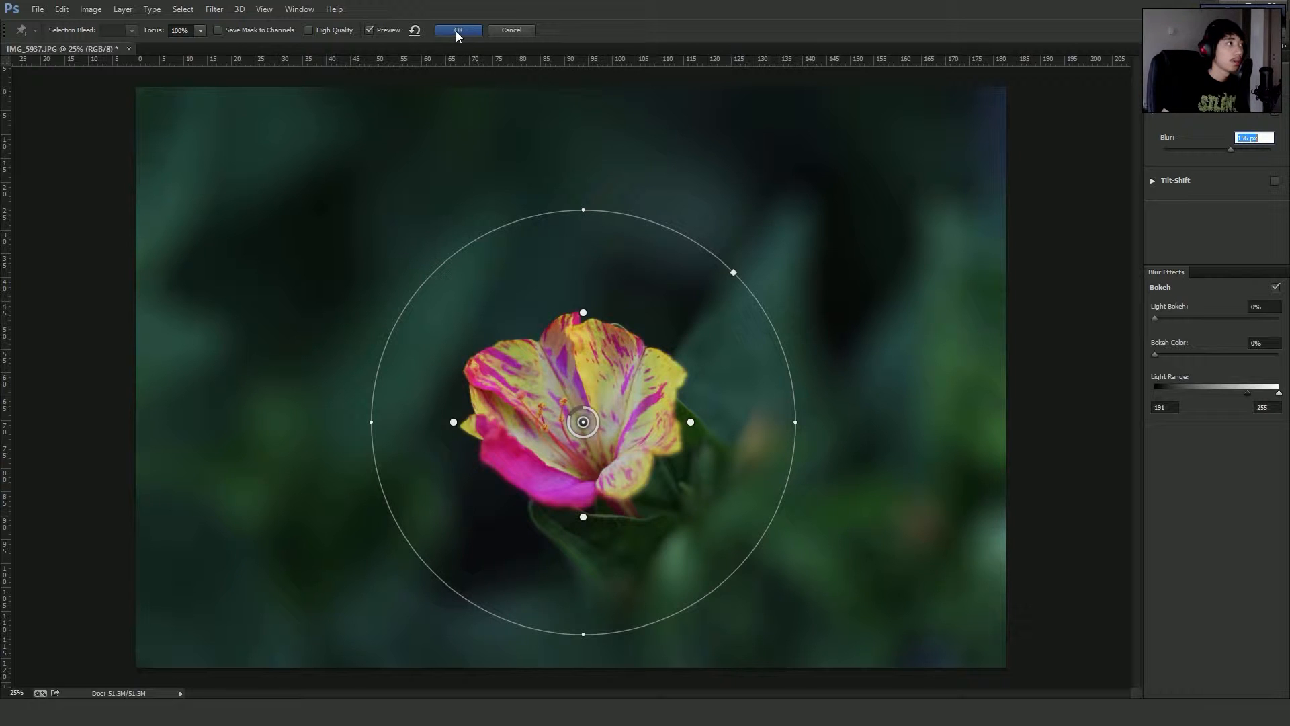
Commit the iris blur with OK, leaving the bloom sharp against blurred foliage.
{"action": "left_click", "coordinate": [457, 29]}
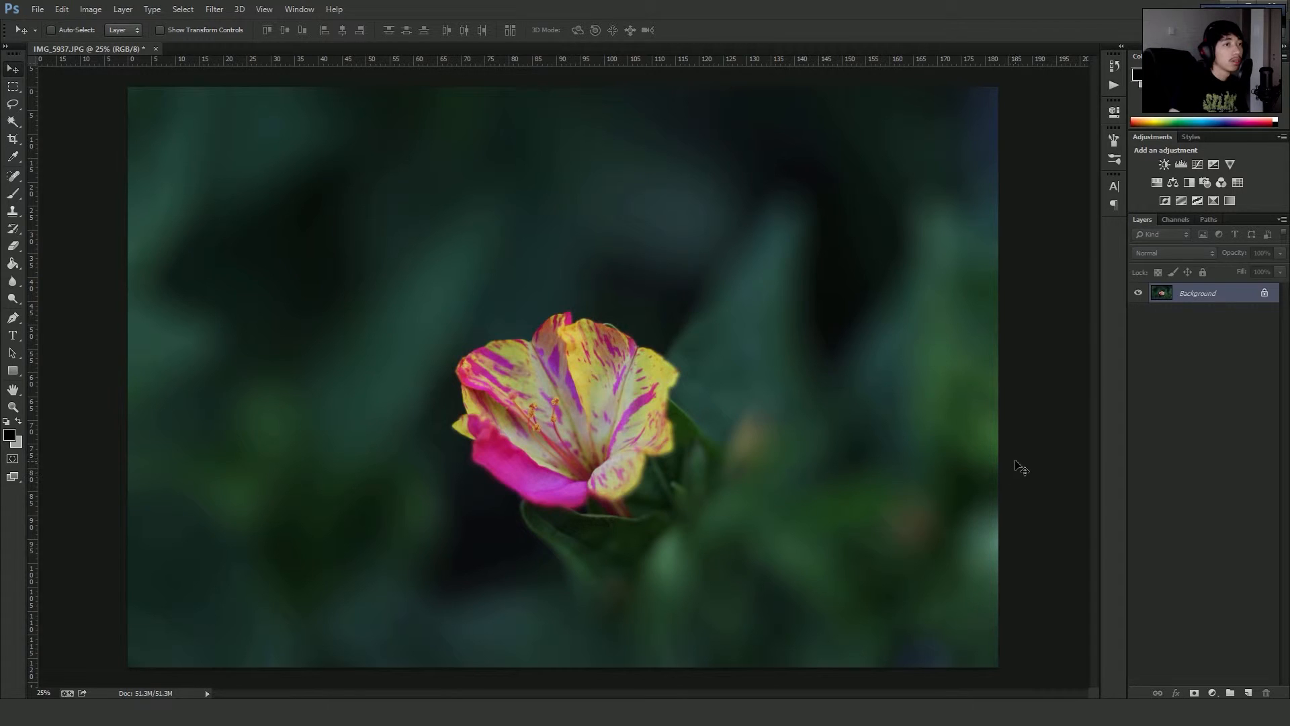
{"action": "mouse_move", "coordinate": [1046, 409]}
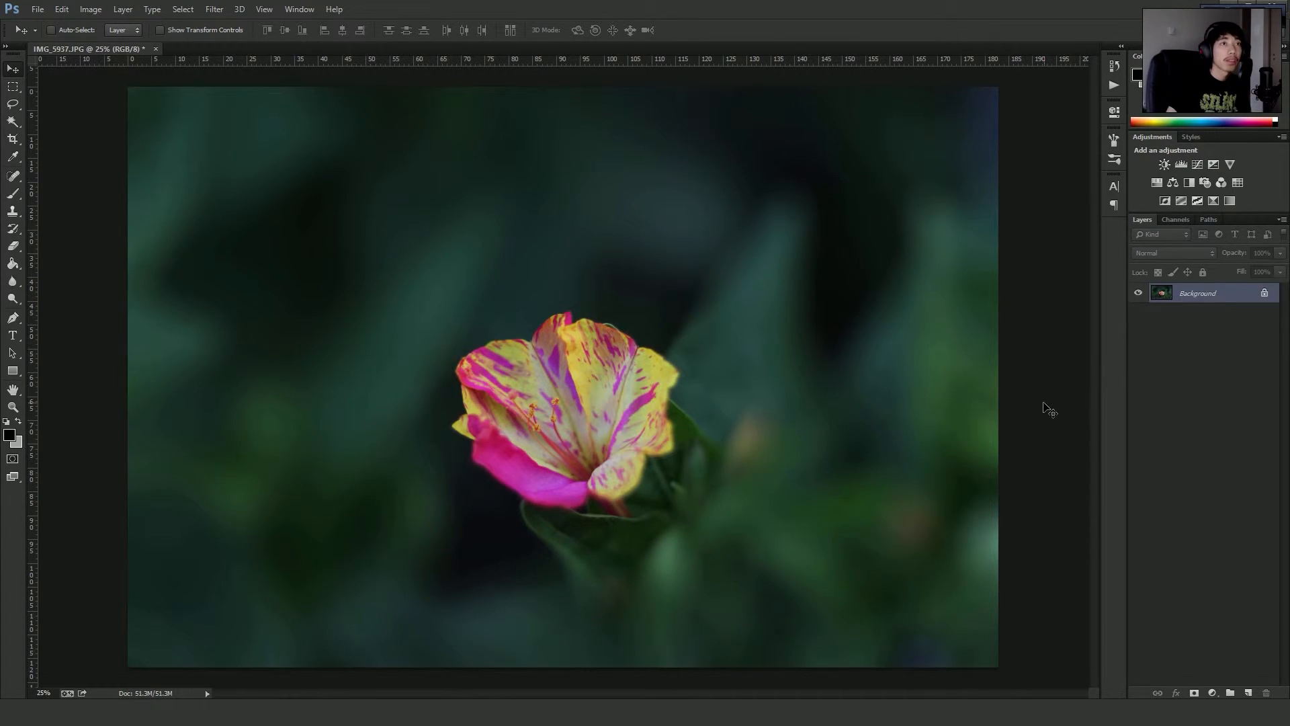